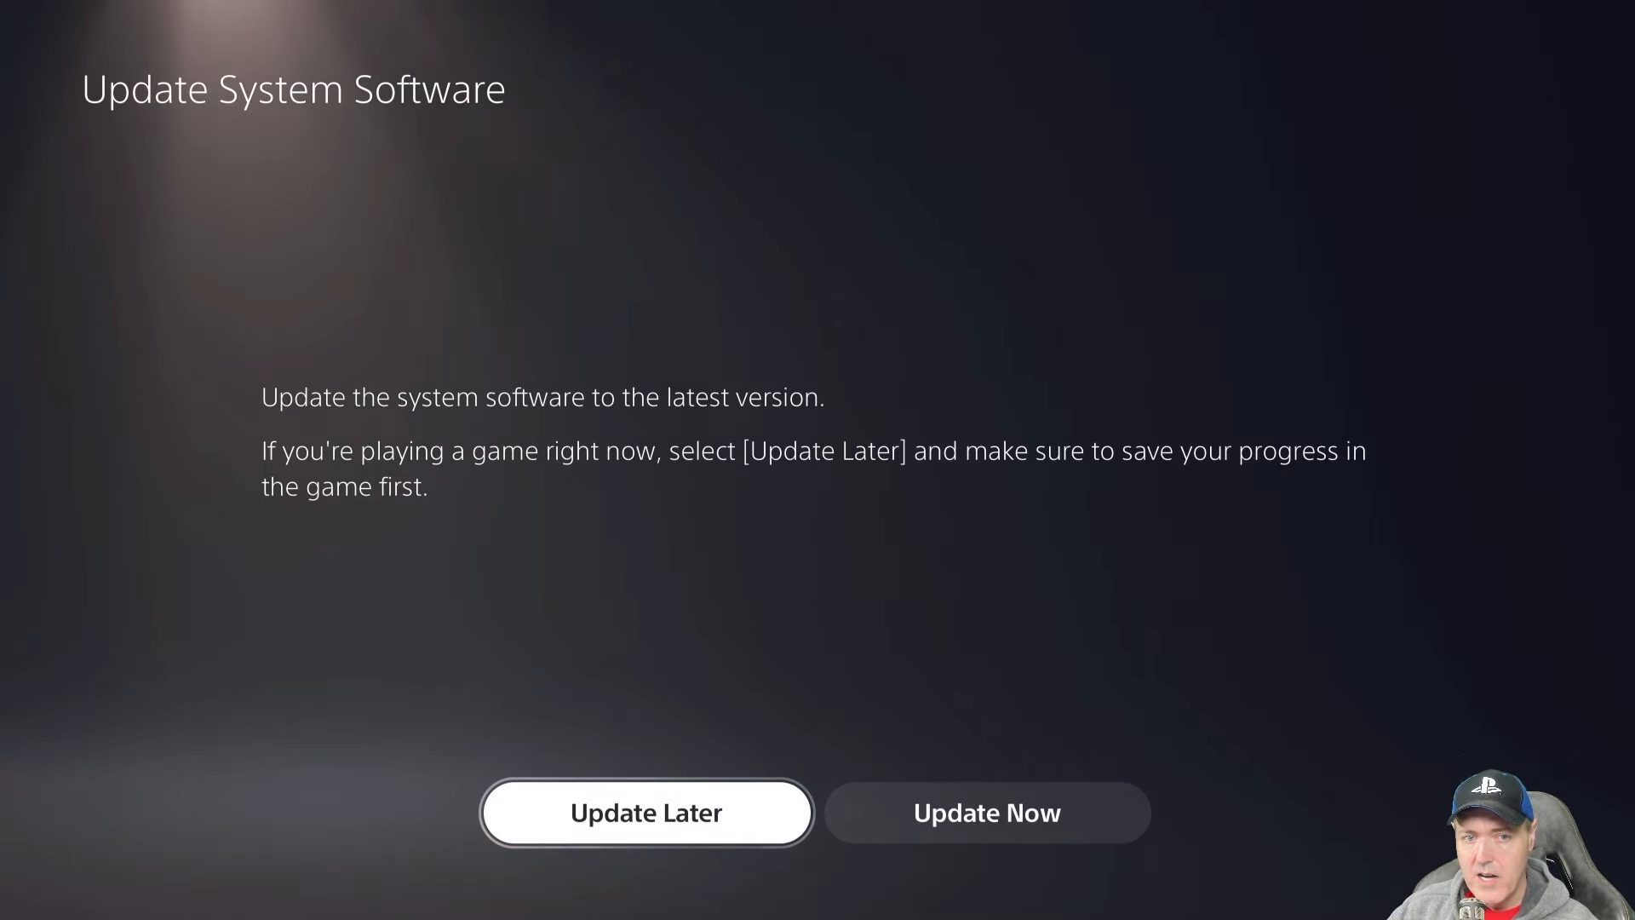
Choose Update Later on the system update prompt and highlight PS5-Xplorer in the Games row
left_click(645, 812)
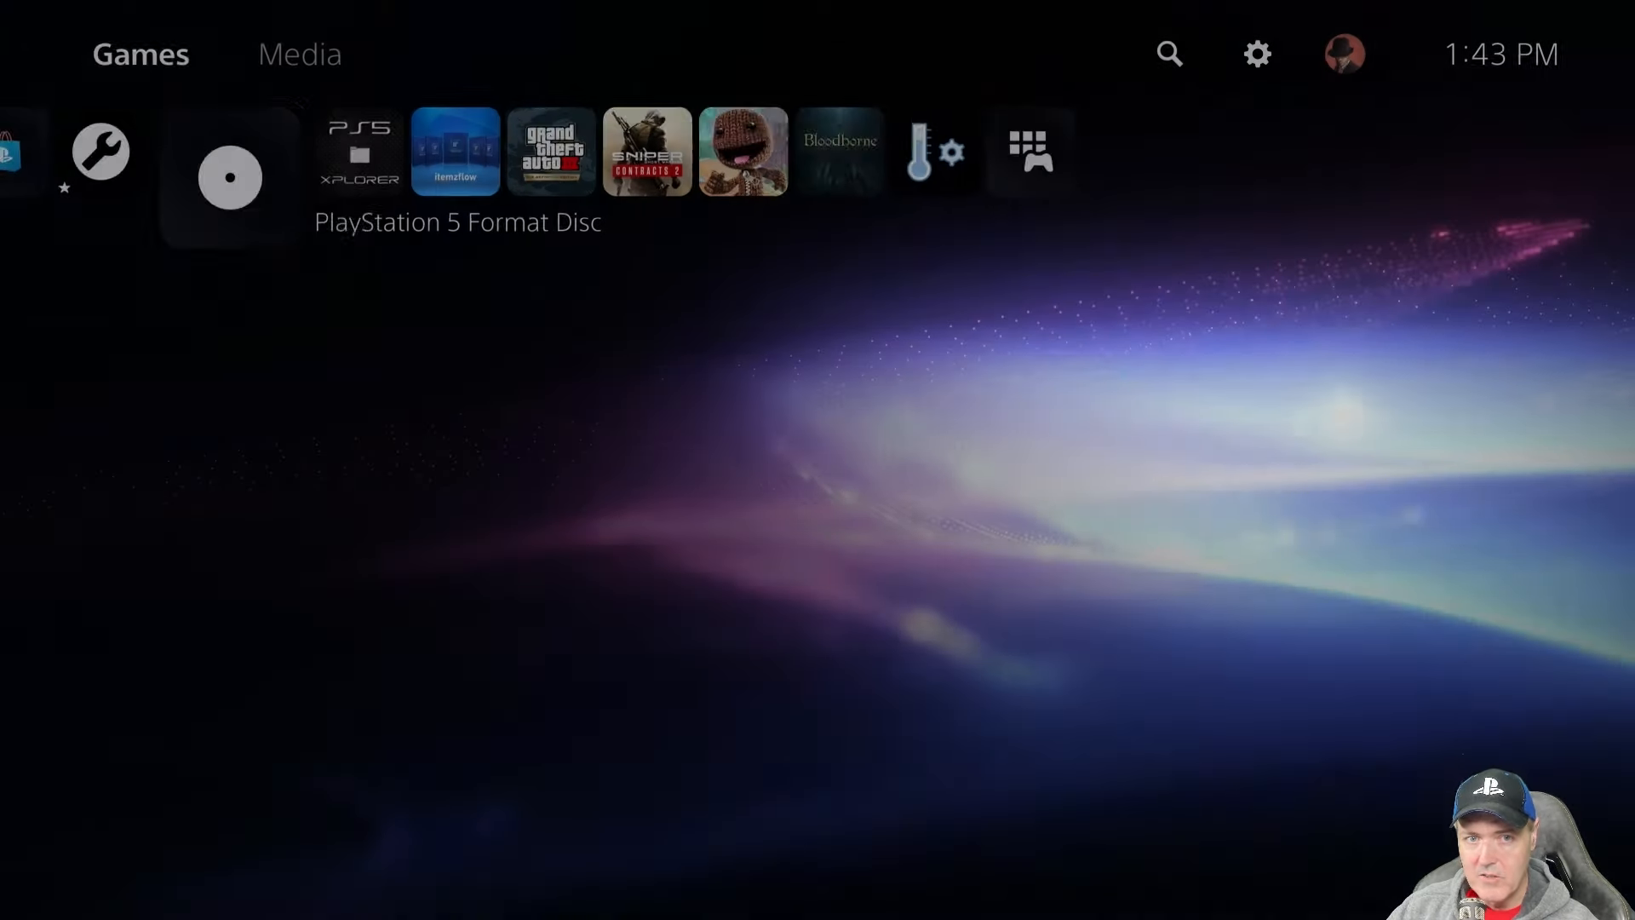
left_click(228, 175)
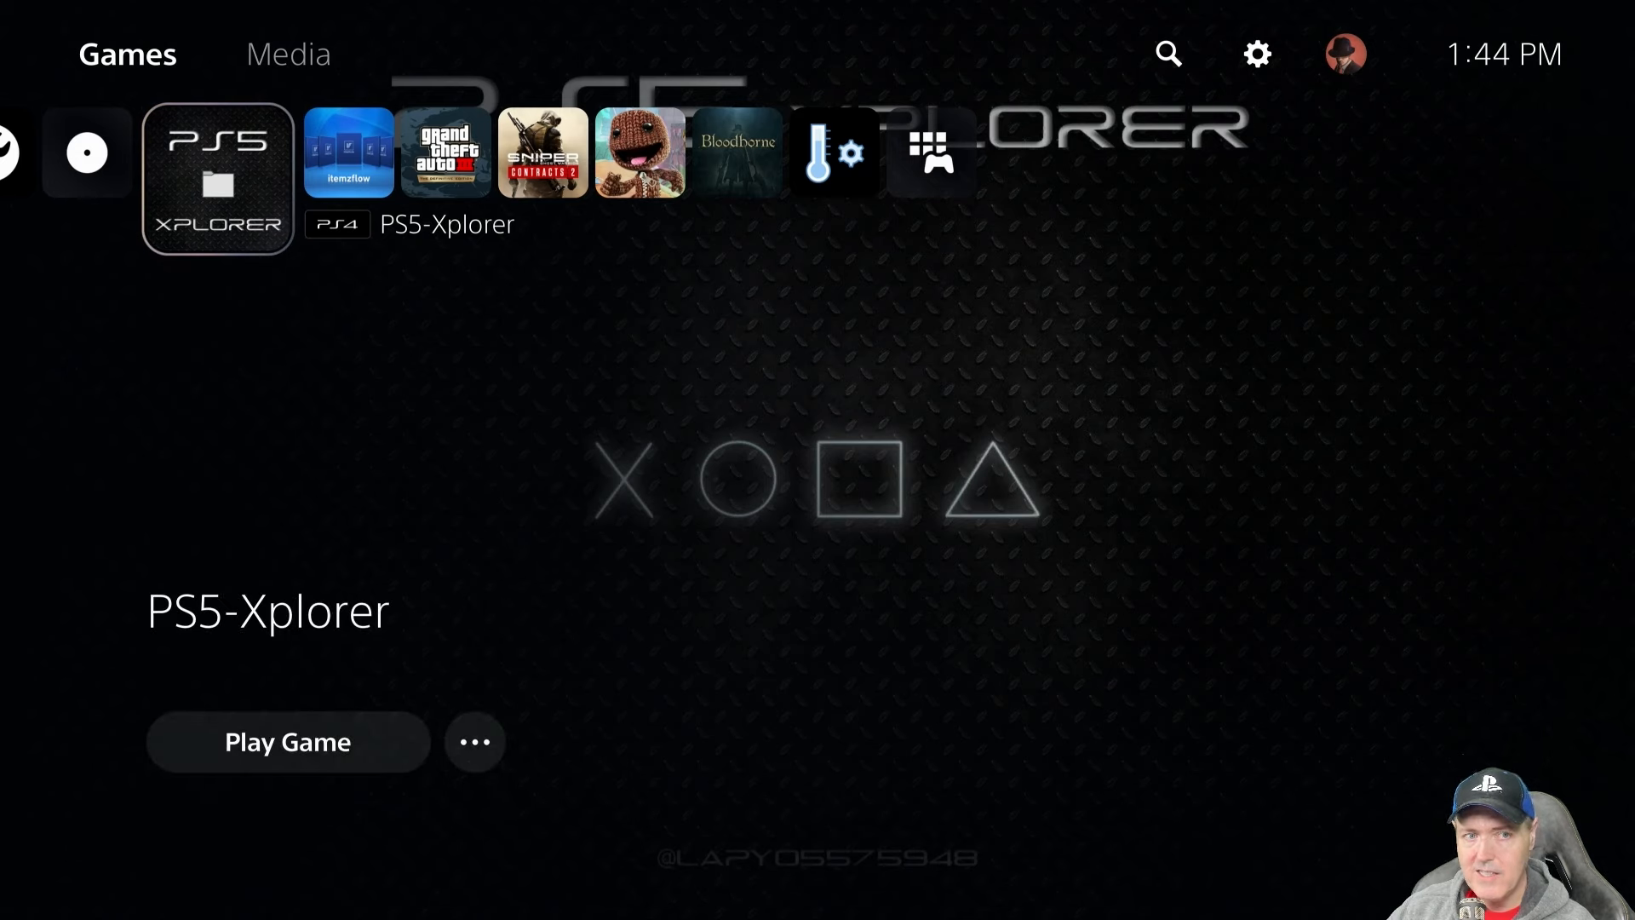
Launch PS5-Xplorer and browse into mnt, disc, then bd to list param.json
left_click(286, 741)
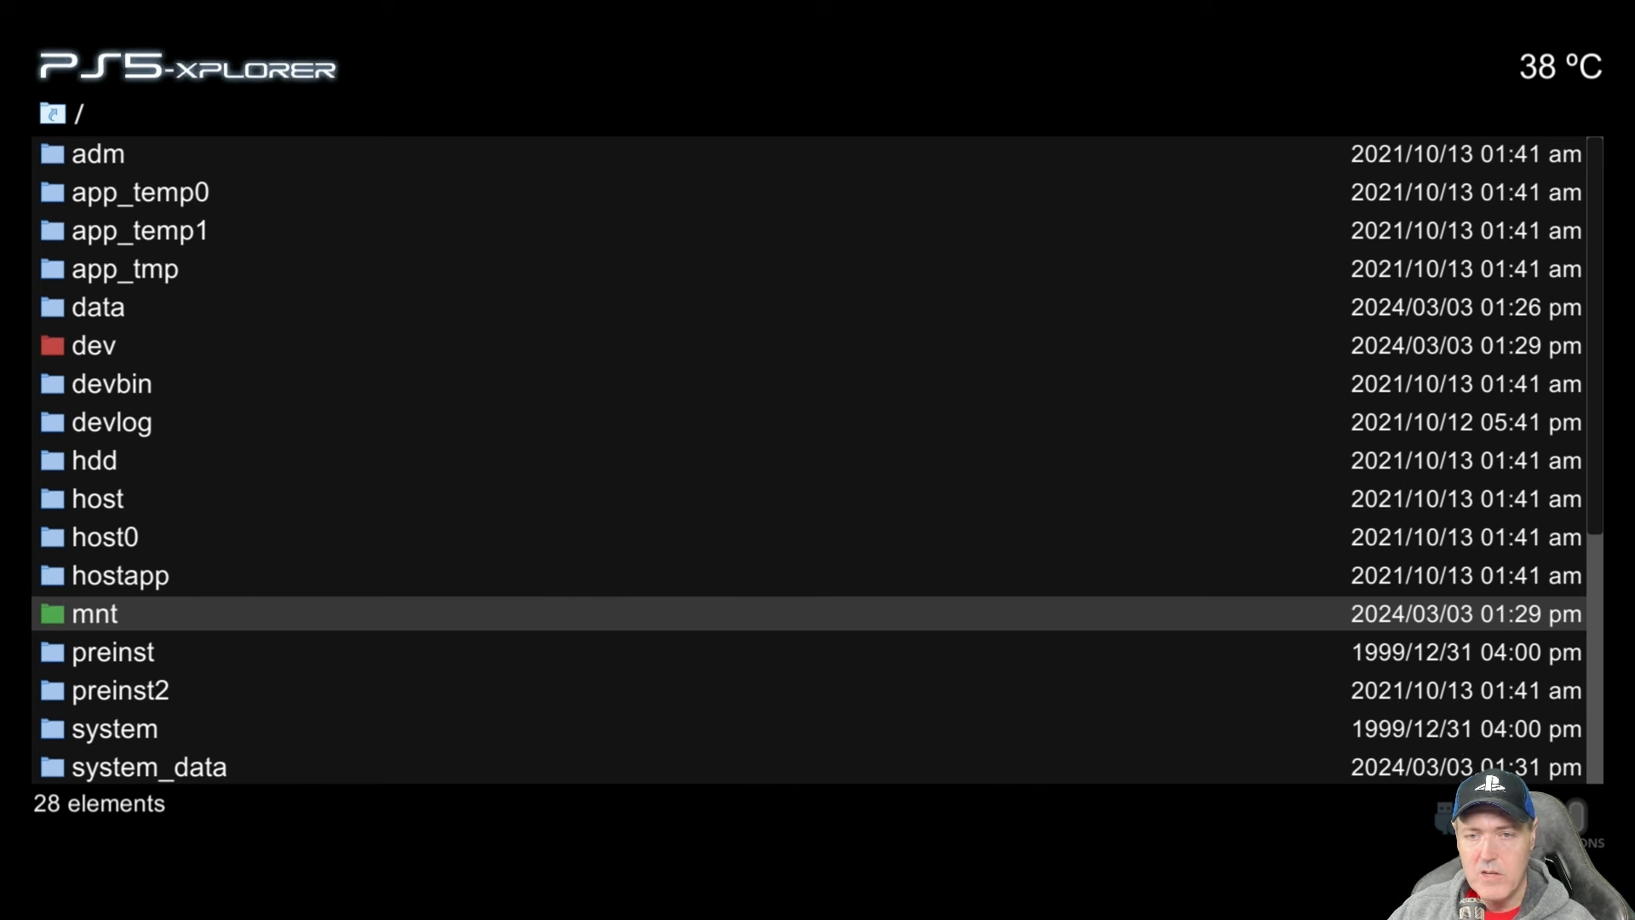
double_click(95, 613)
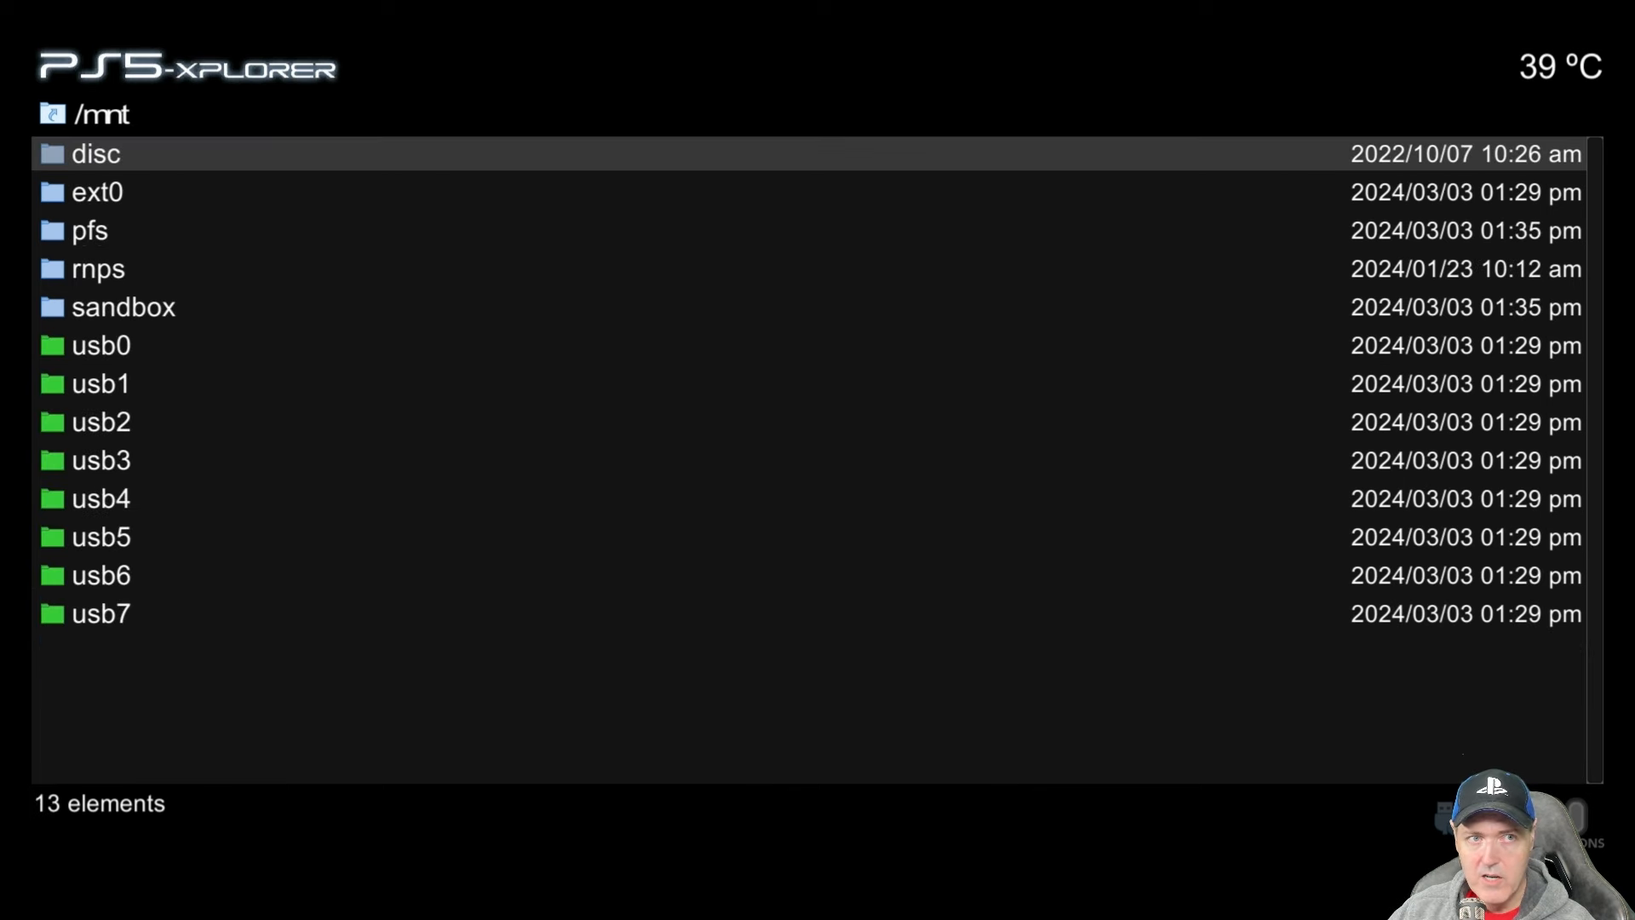
double_click(96, 153)
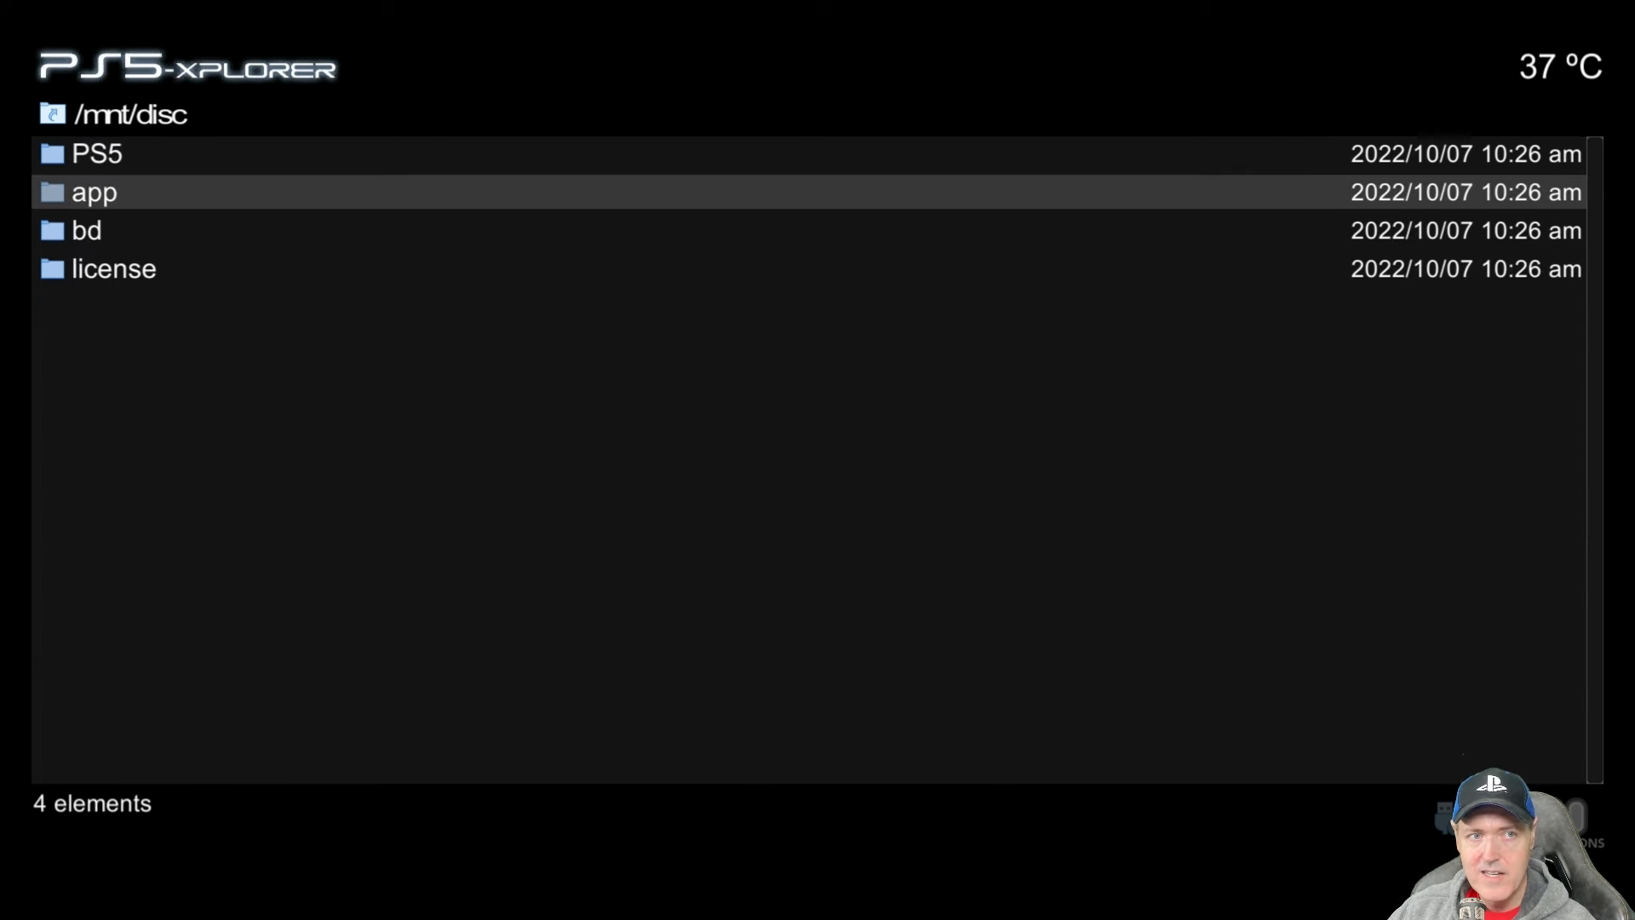
double_click(87, 230)
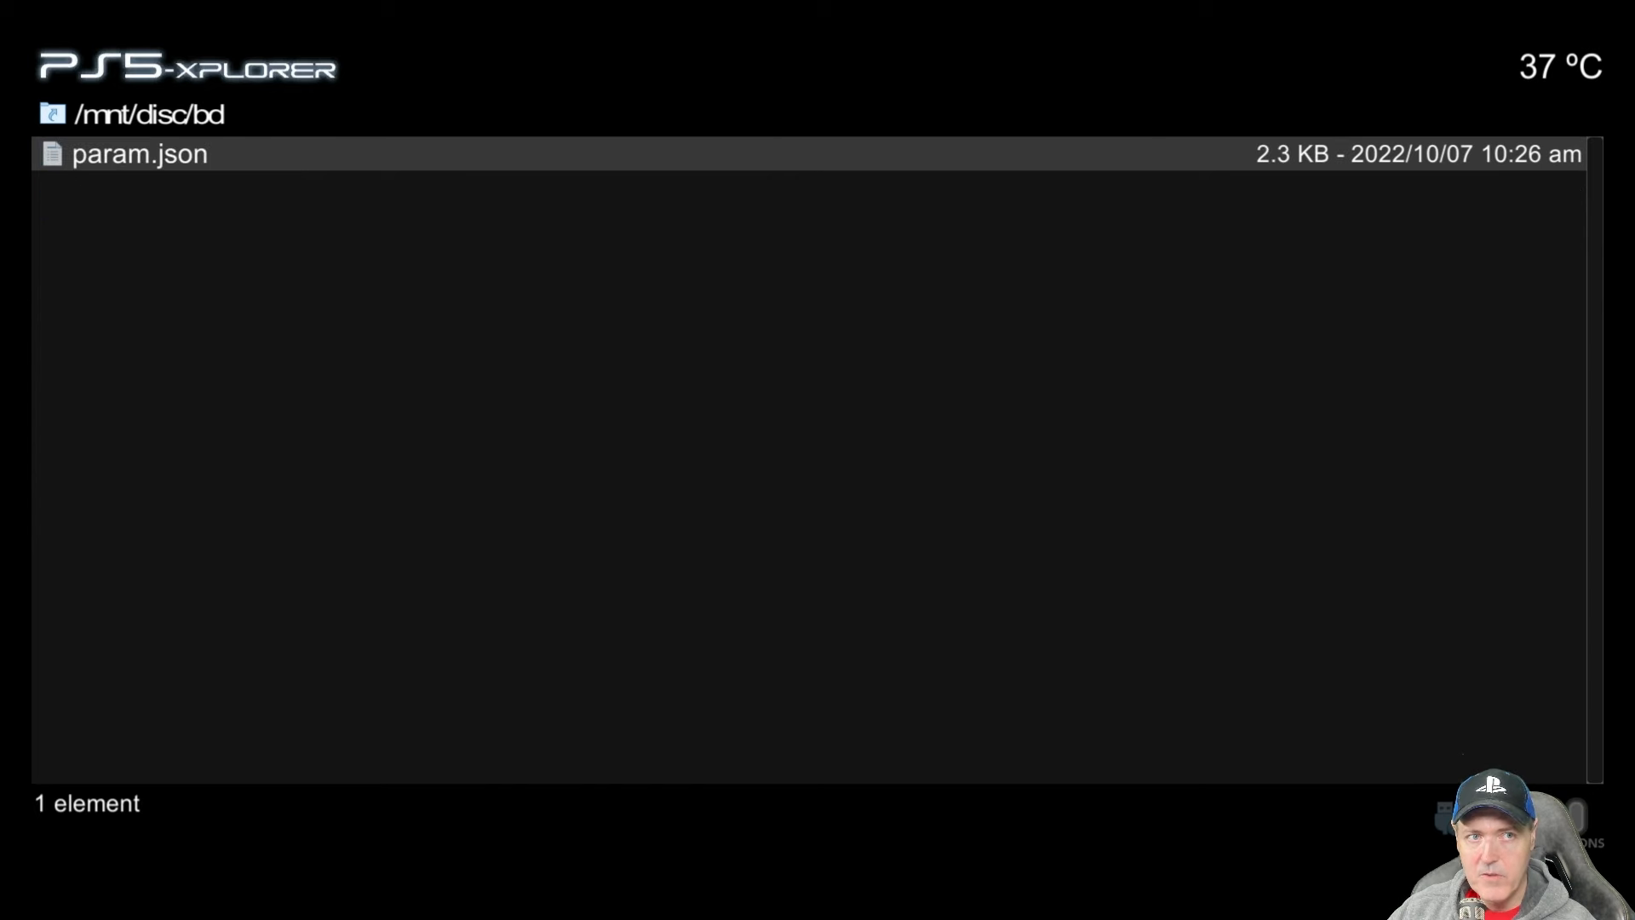